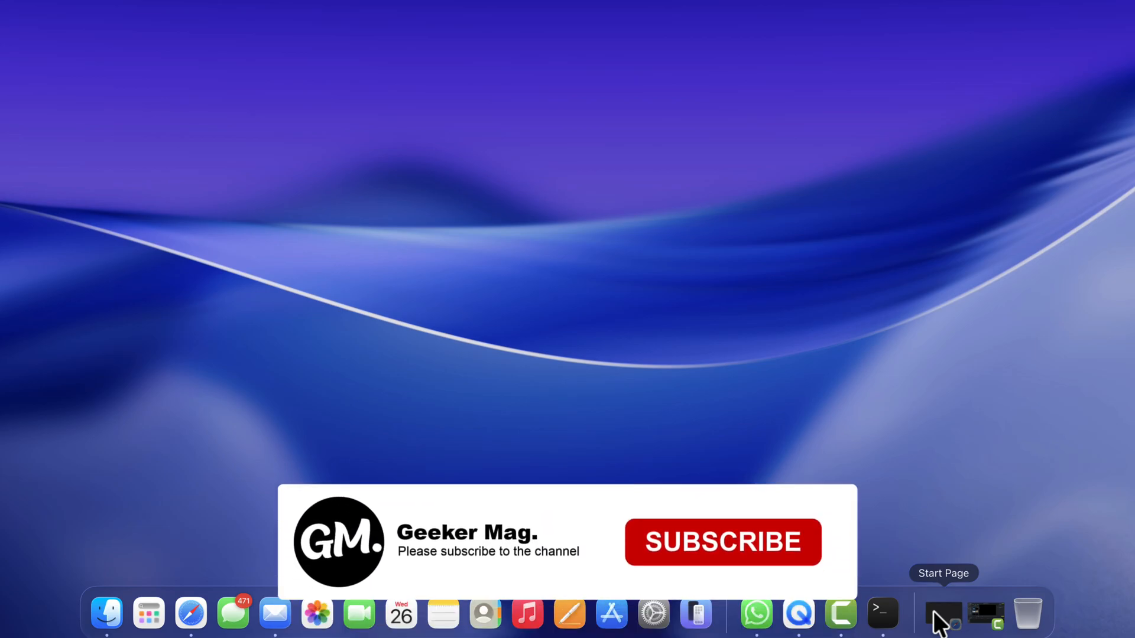
# Restore the minimized Safari window from the Dock
pyautogui.click(721, 541)
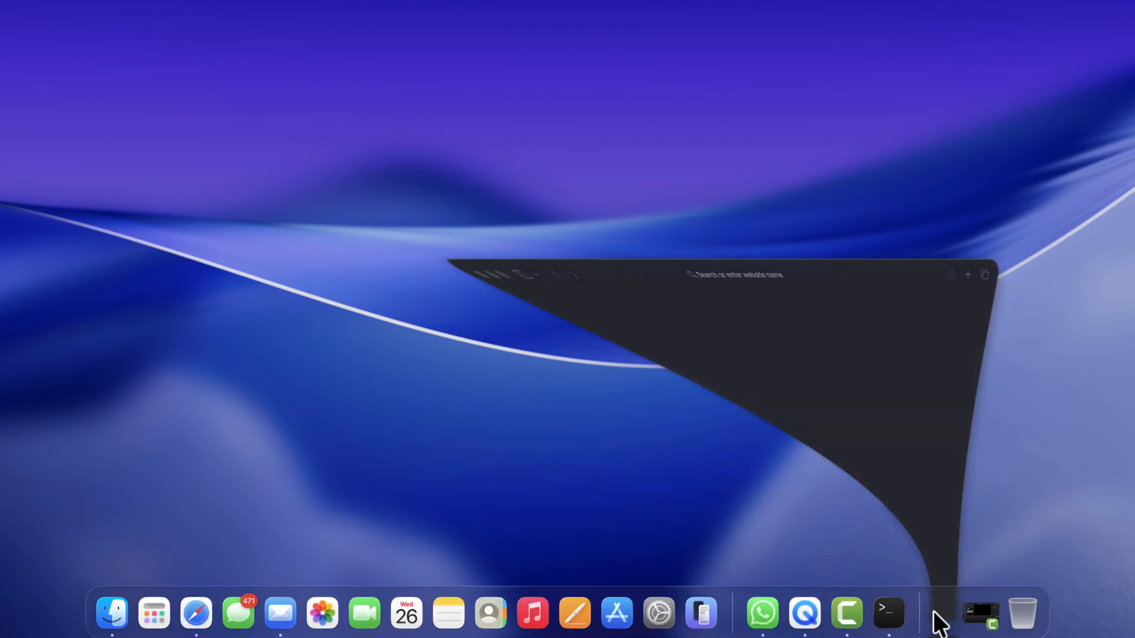
# Go to apple.com/in/final-cut-pro/ and reach the Free Trial page
pyautogui.write('https://www.apple.com/in/final-cut-pro/')
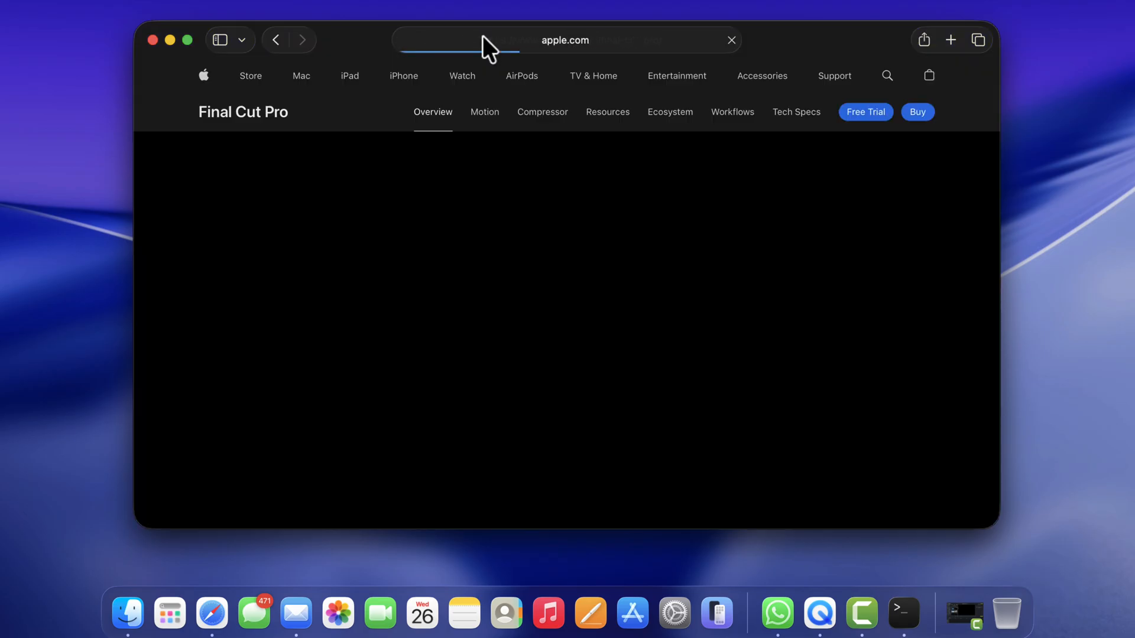
pyautogui.scroll(-3)
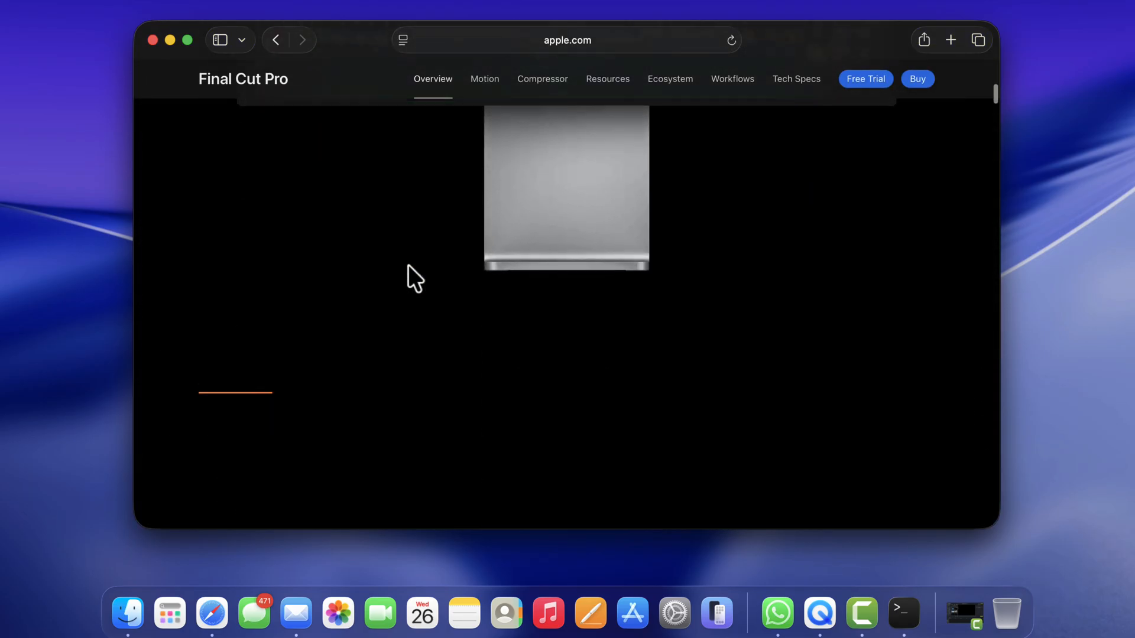
pyautogui.scroll(-3)
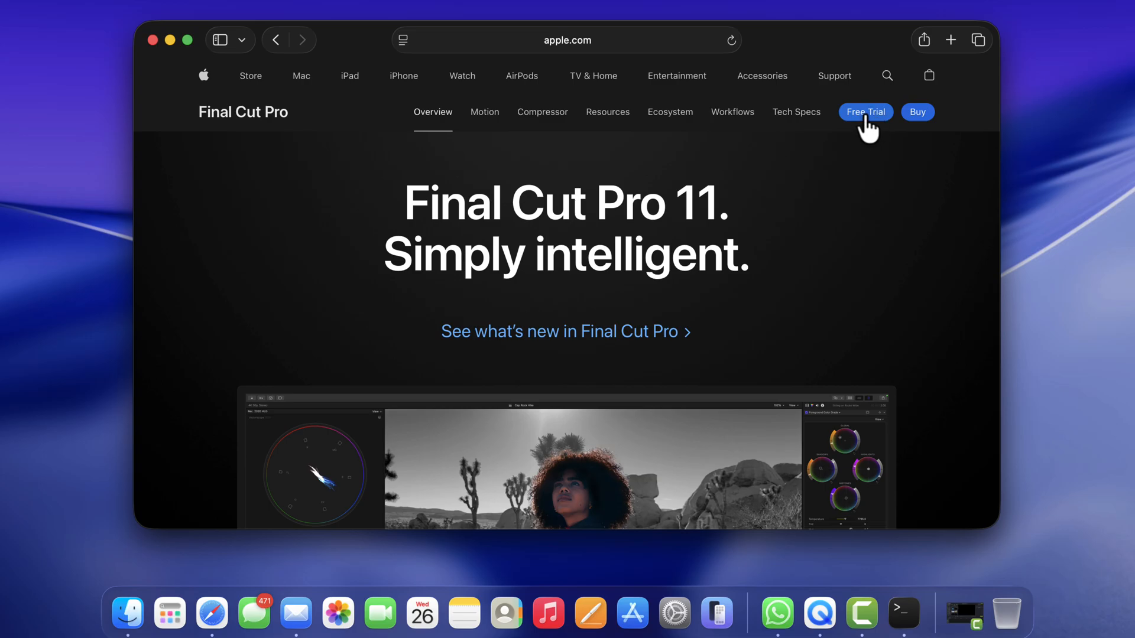
pyautogui.click(864, 112)
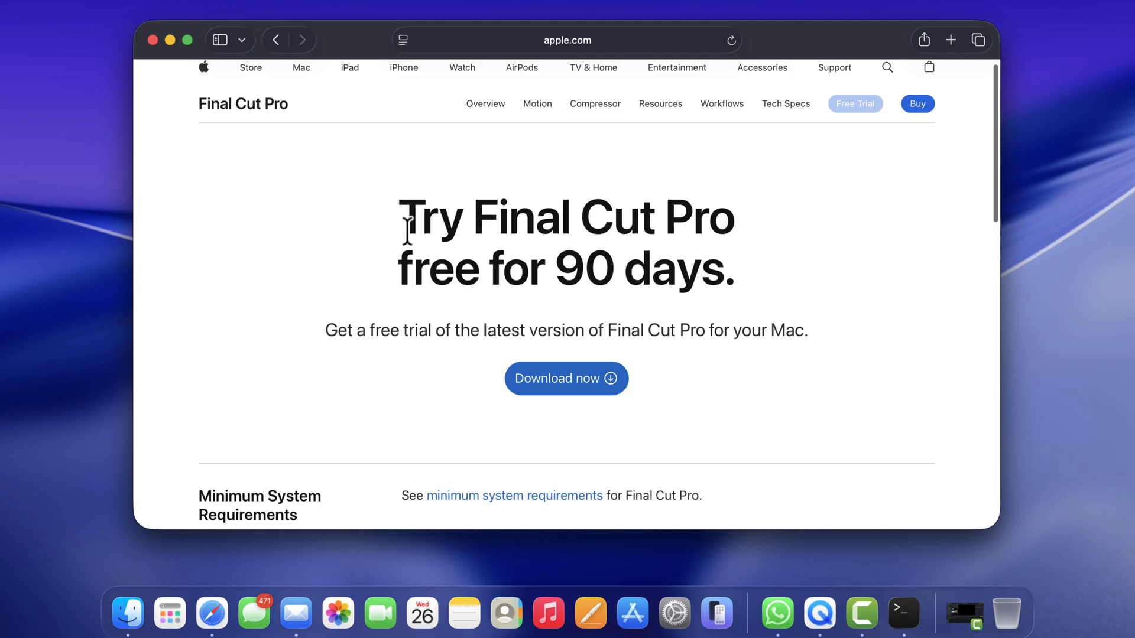
# Select the trial heading text and scroll down the free trial page
pyautogui.moveTo(406, 218); pyautogui.dragTo(662, 232)
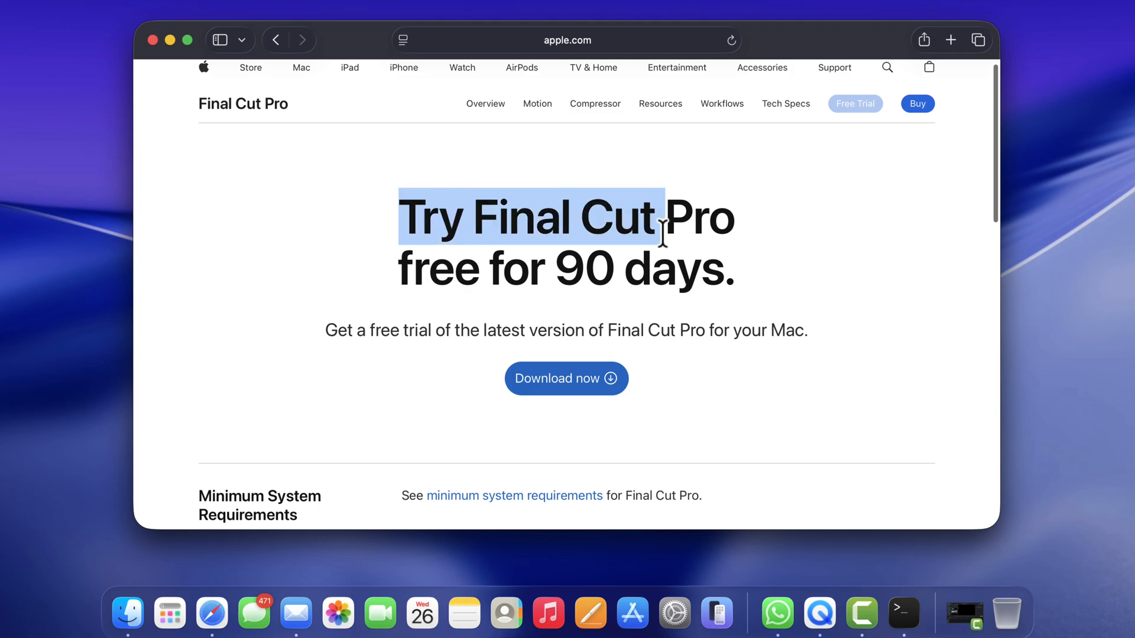
pyautogui.moveTo(661, 231); pyautogui.dragTo(354, 330)
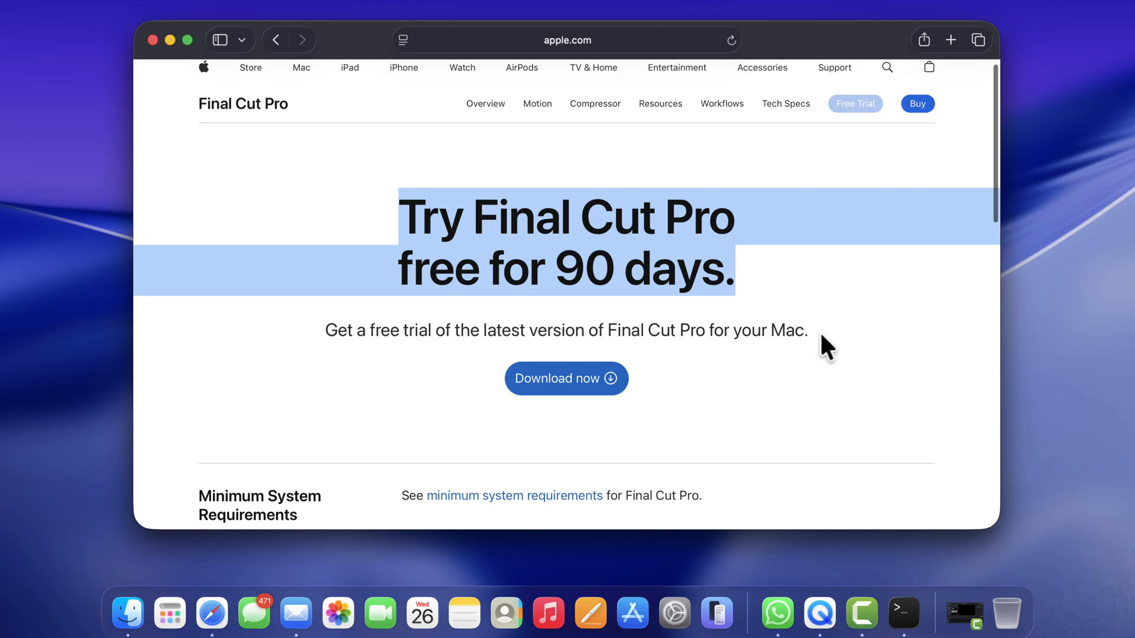
pyautogui.moveTo(803, 286)
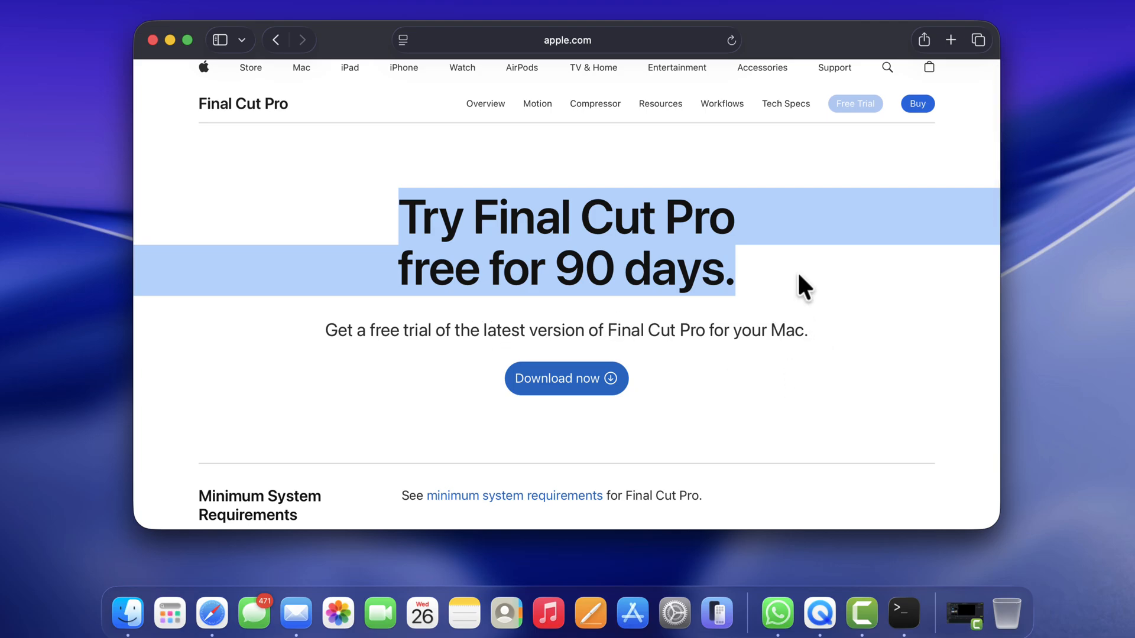
pyautogui.scroll(-3)
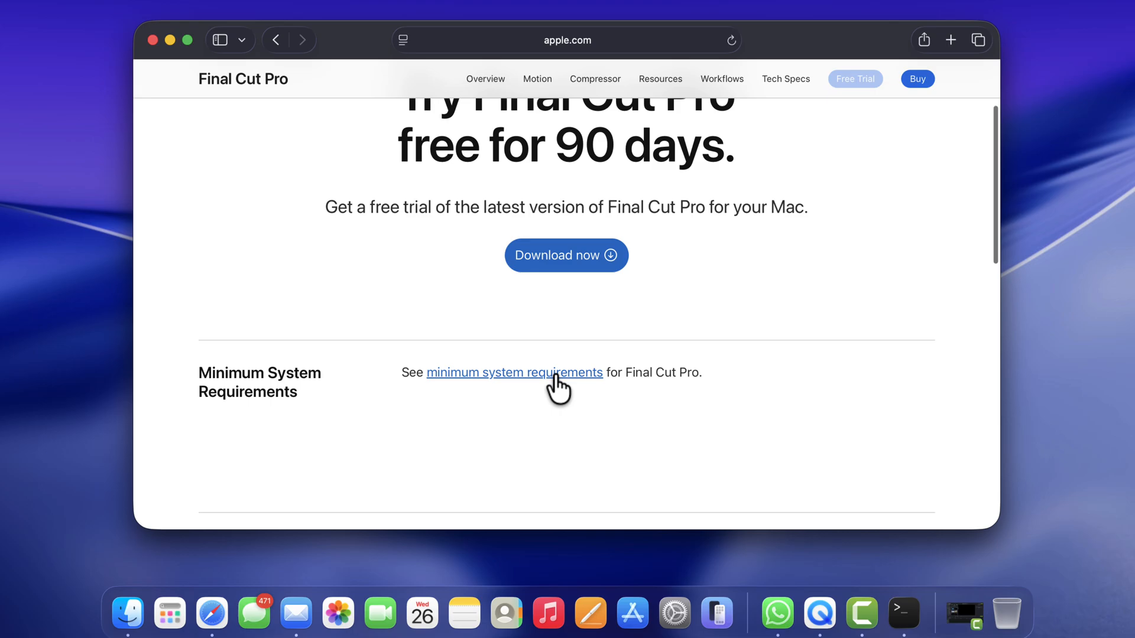
pyautogui.click(513, 372)
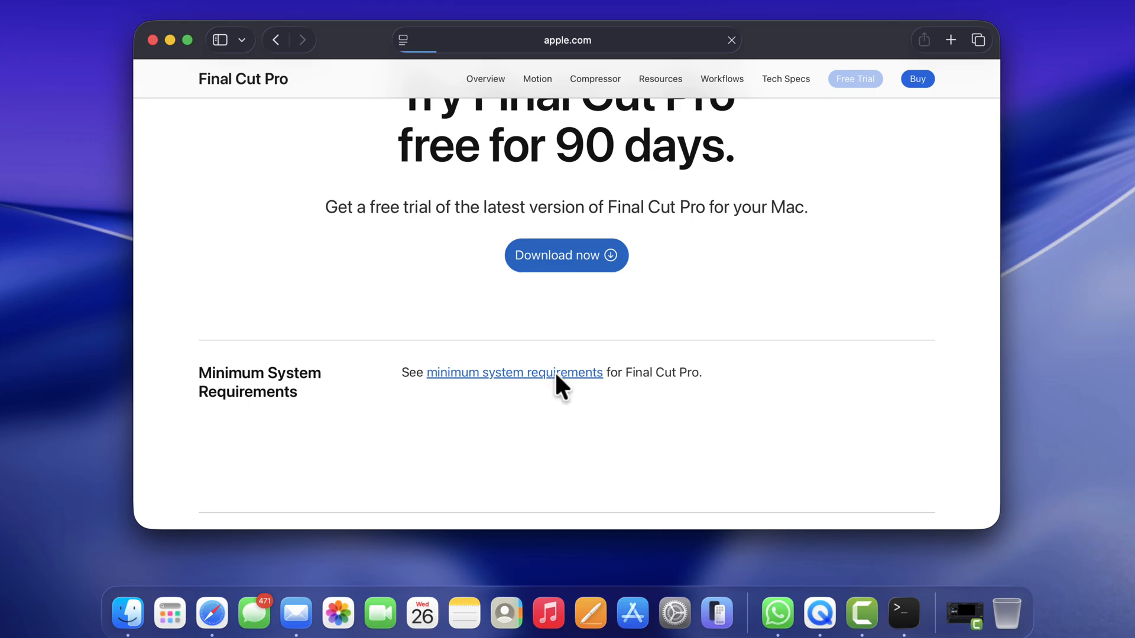
pyautogui.click(515, 372)
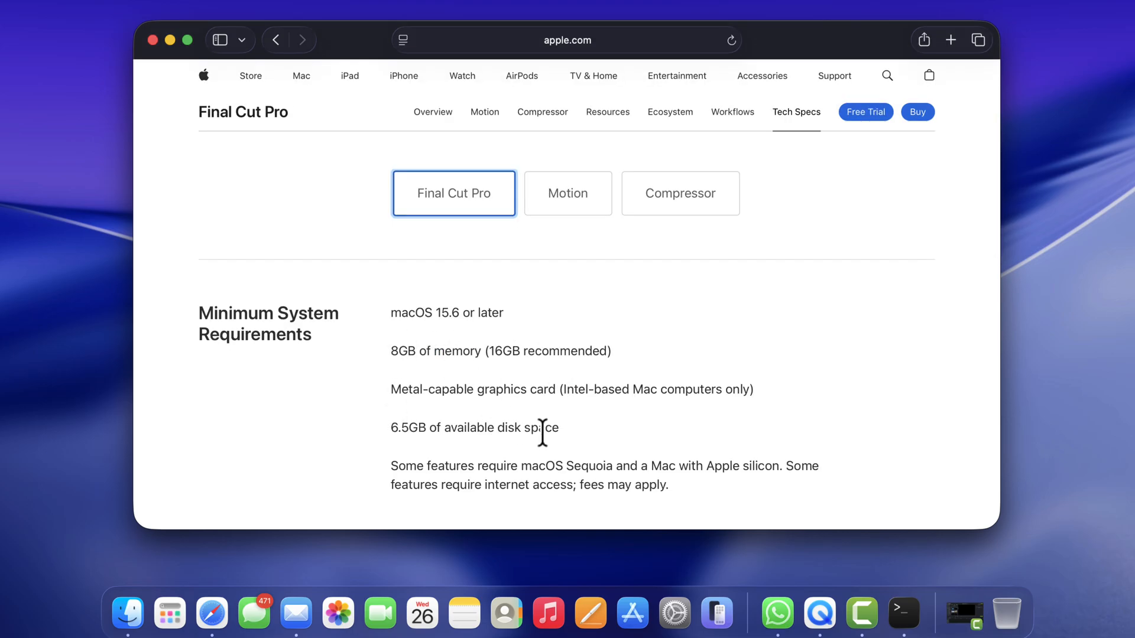
pyautogui.click(678, 192)
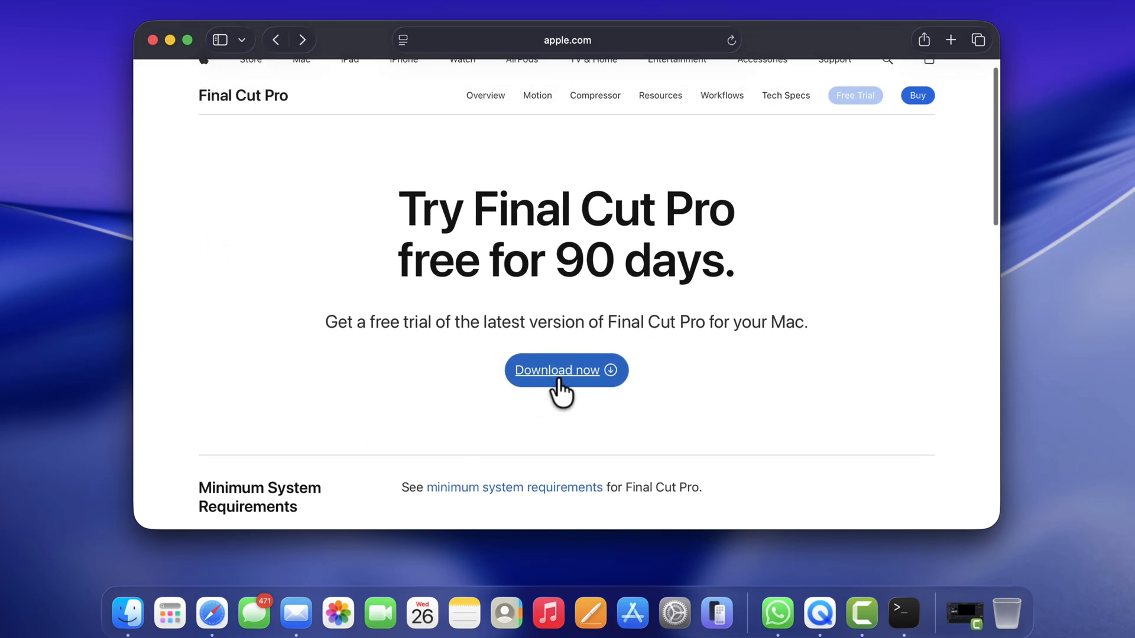
# Download the 5.91 GB Final Cut Pro trial, allowing downloads from apple.com
pyautogui.click(566, 370)
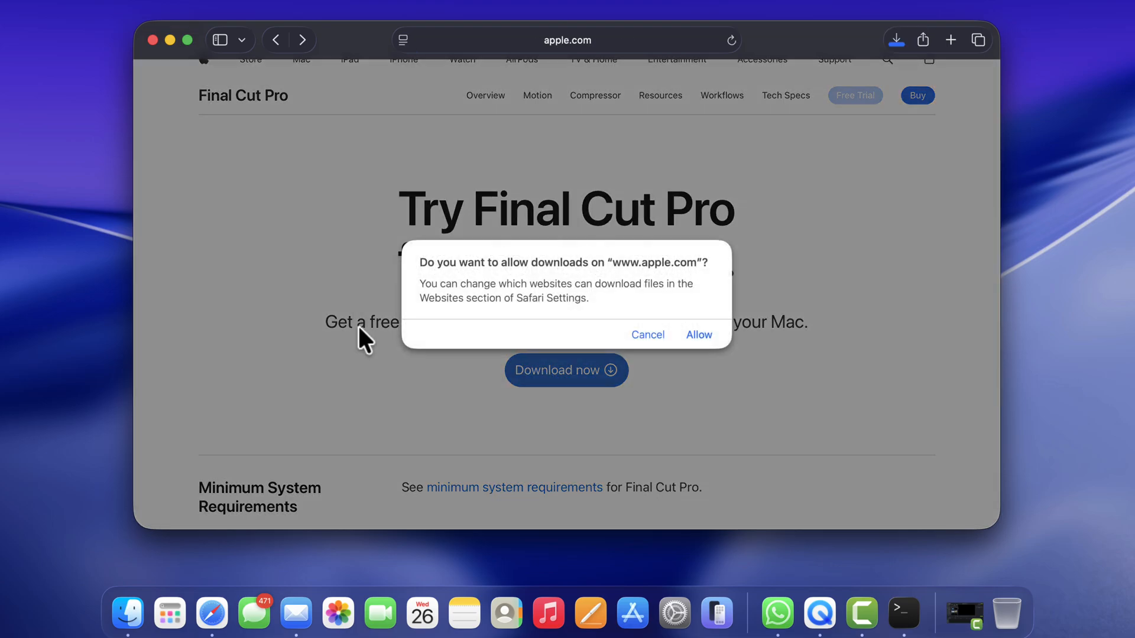
pyautogui.click(698, 334)
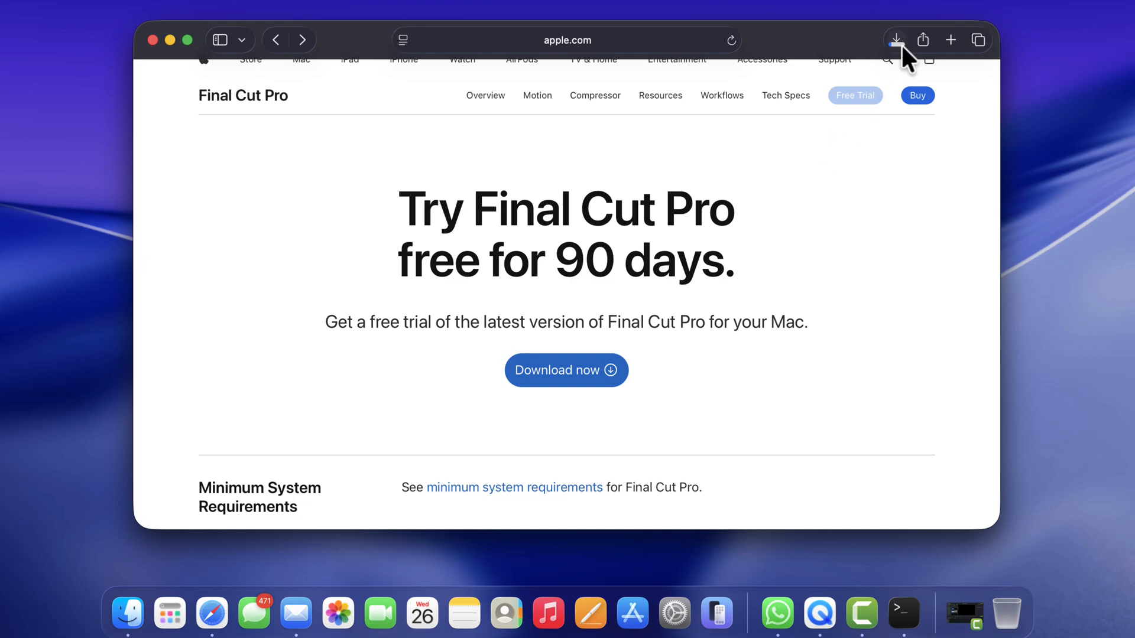
pyautogui.click(895, 41)
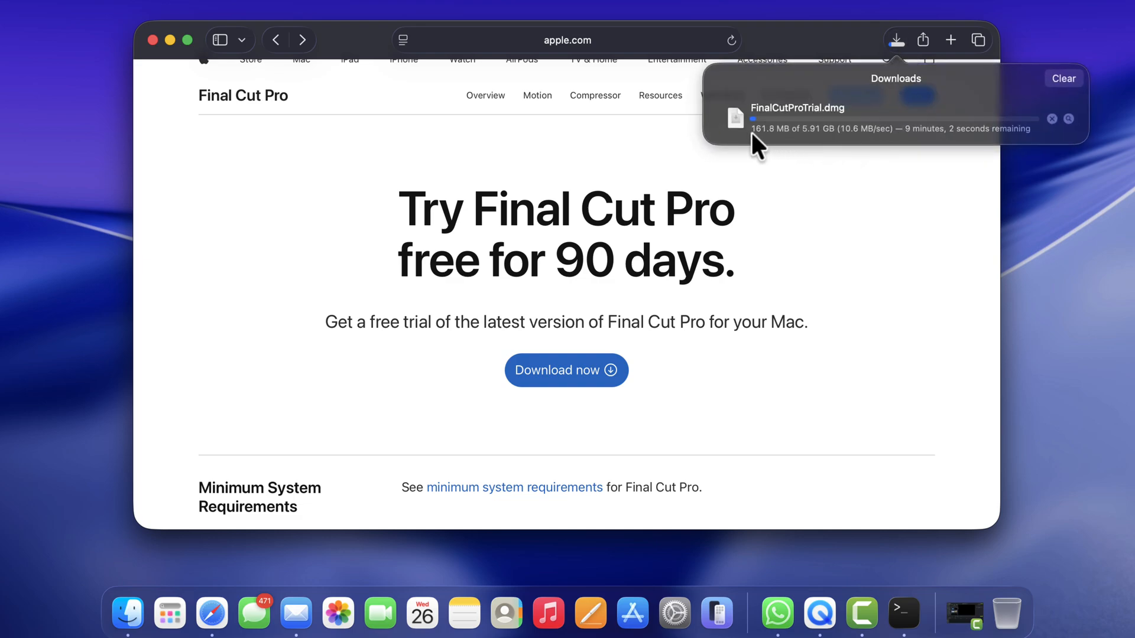
pyautogui.moveTo(805, 143)
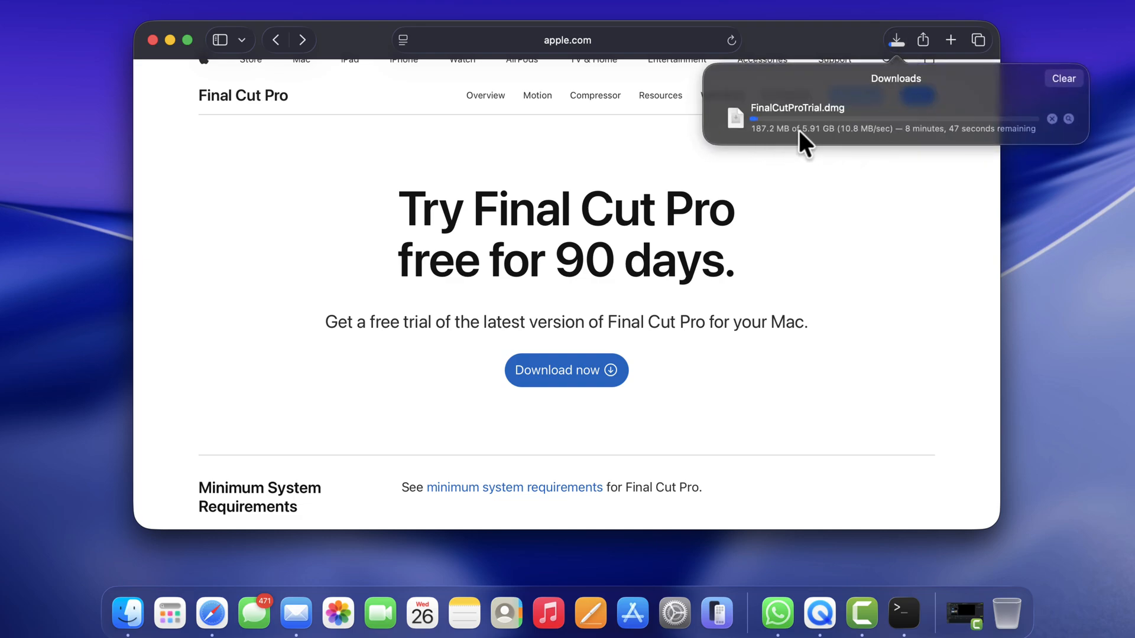
pyautogui.moveTo(562, 169)
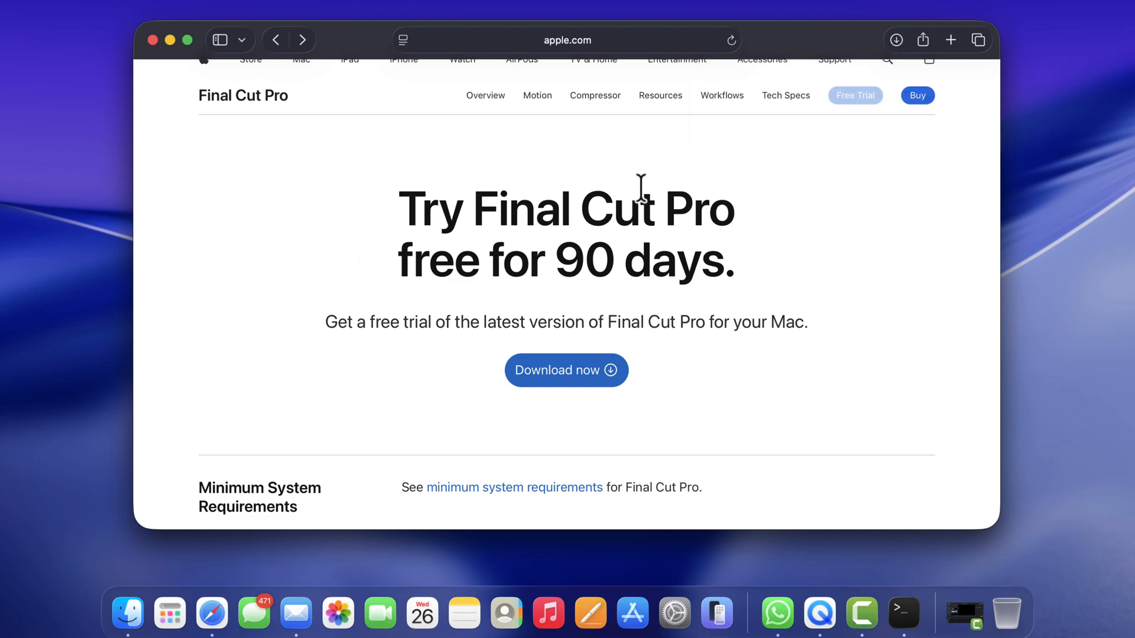
pyautogui.click(894, 40)
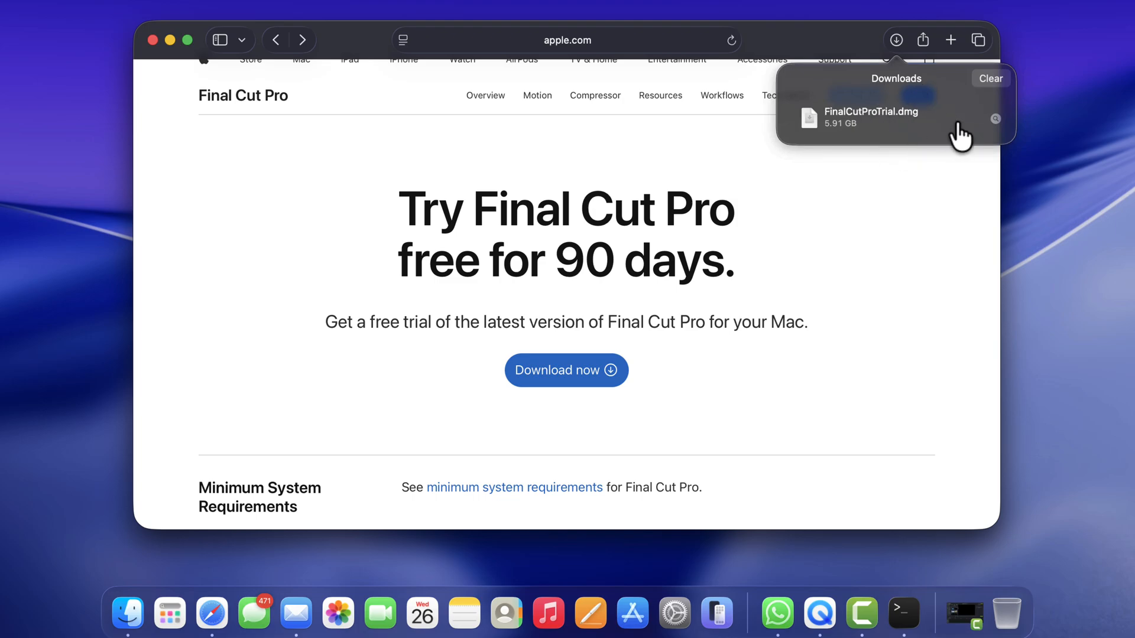
# Mount FinalCutProTrial.dmg and run FinalCutProTrial.pkg up to the licence agreement
pyautogui.click(996, 119)
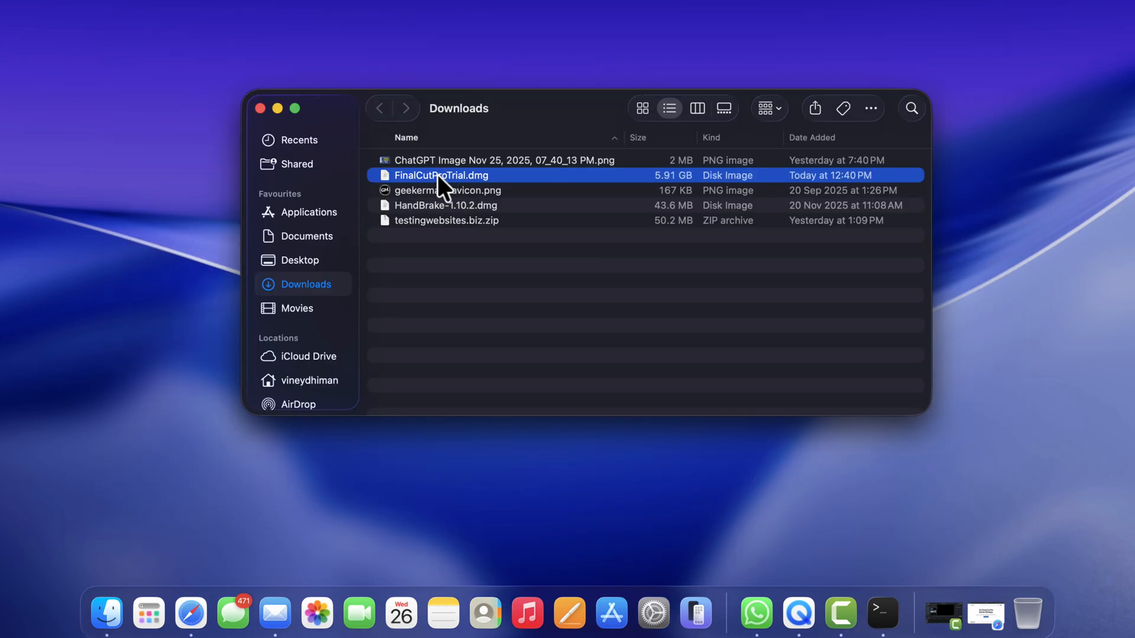
pyautogui.doubleClick(441, 175)
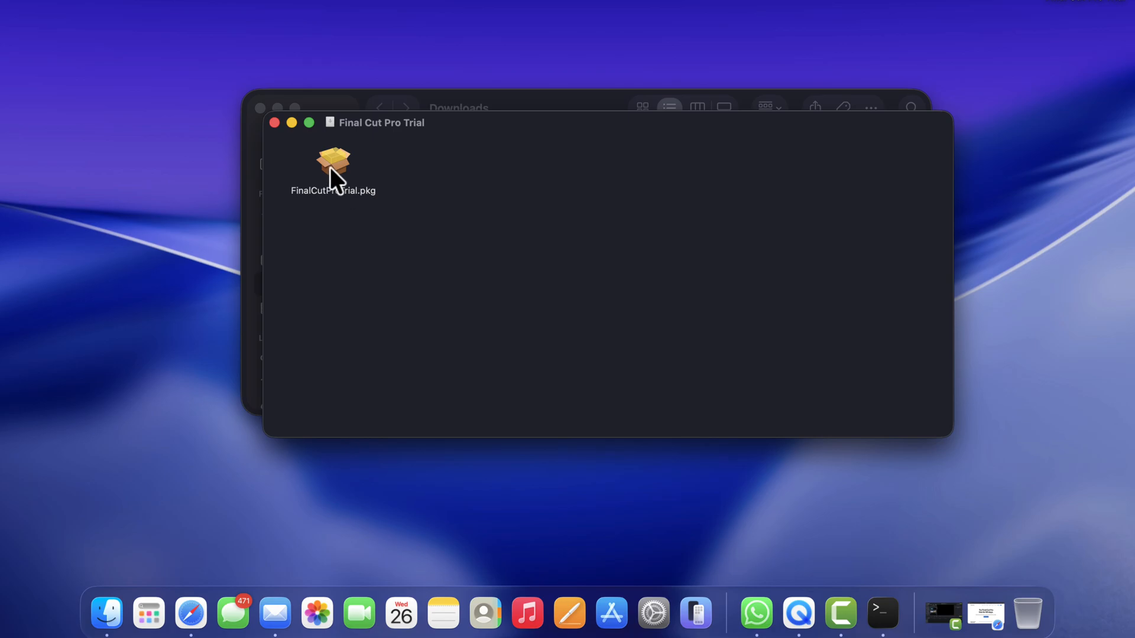
pyautogui.doubleClick(333, 160)
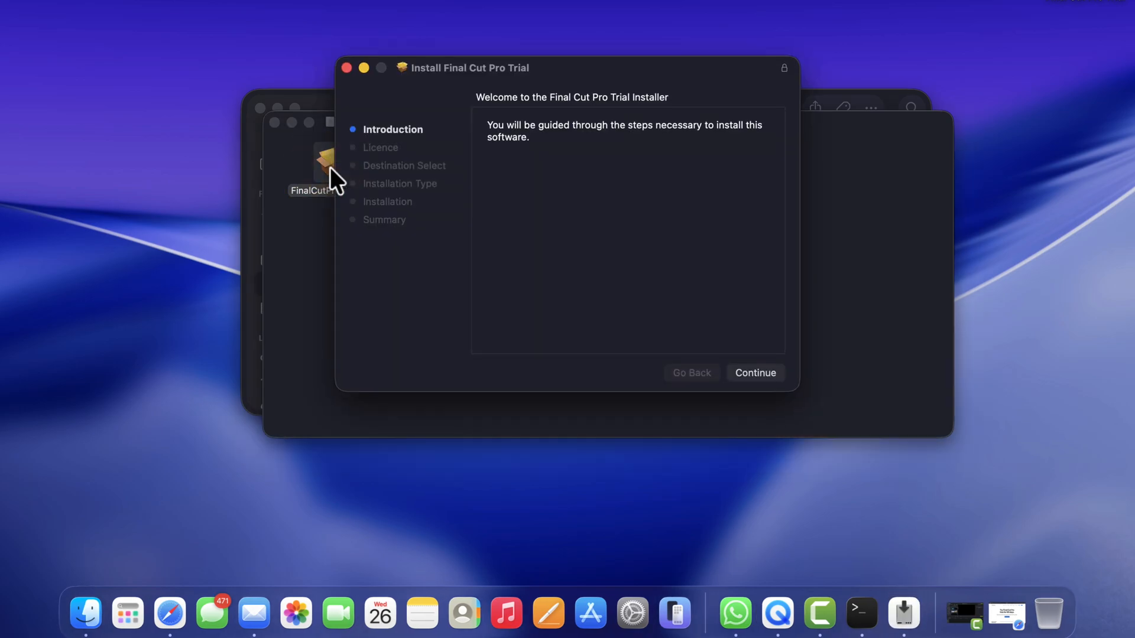
pyautogui.click(755, 372)
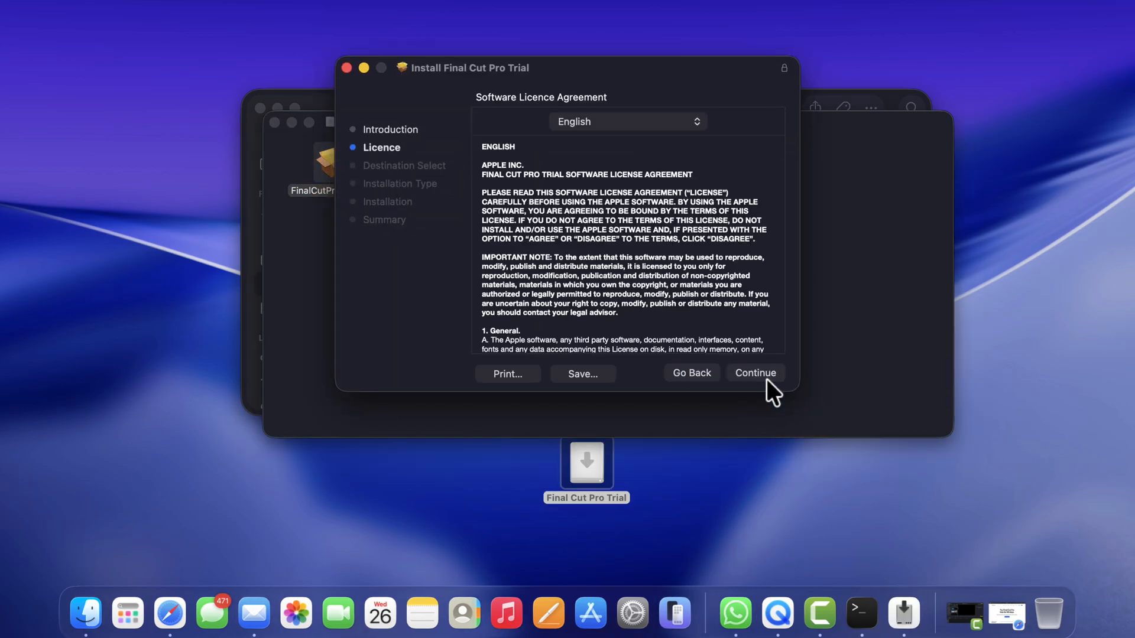
# Agree to the licence, install on Macintosh HD with the password, and move the installer to the Bin
pyautogui.click(756, 372)
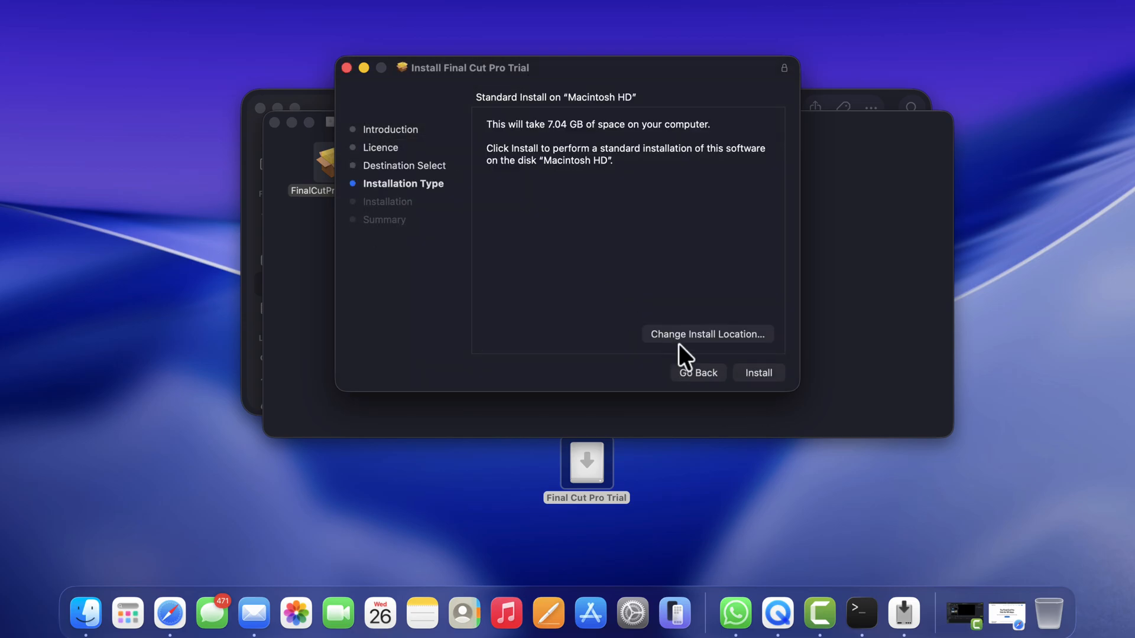
pyautogui.click(758, 373)
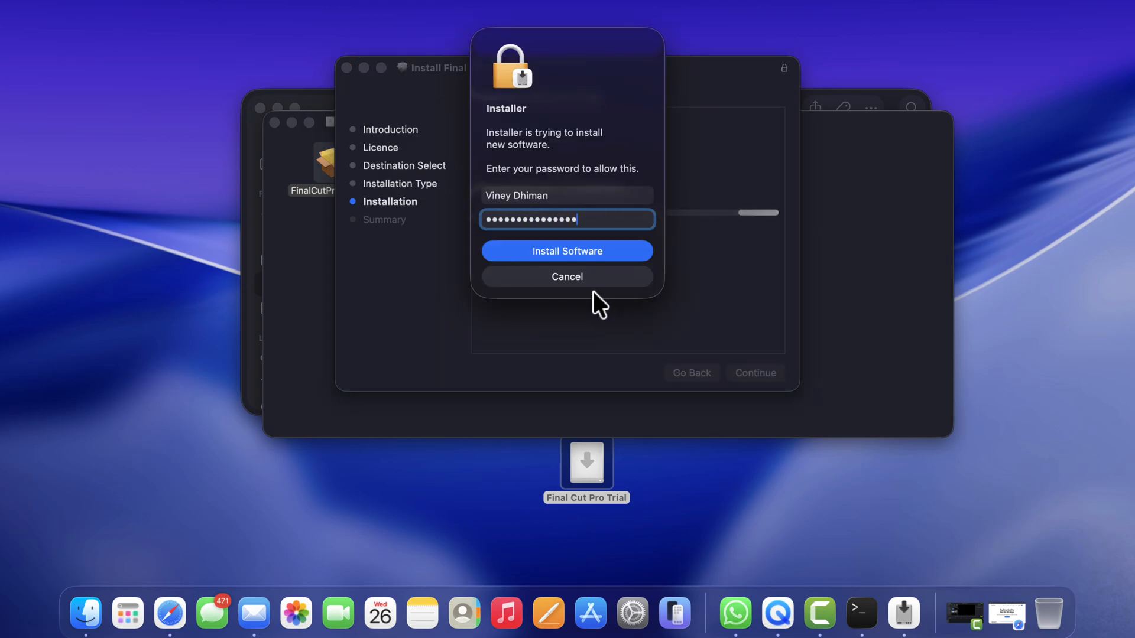
pyautogui.click(566, 251)
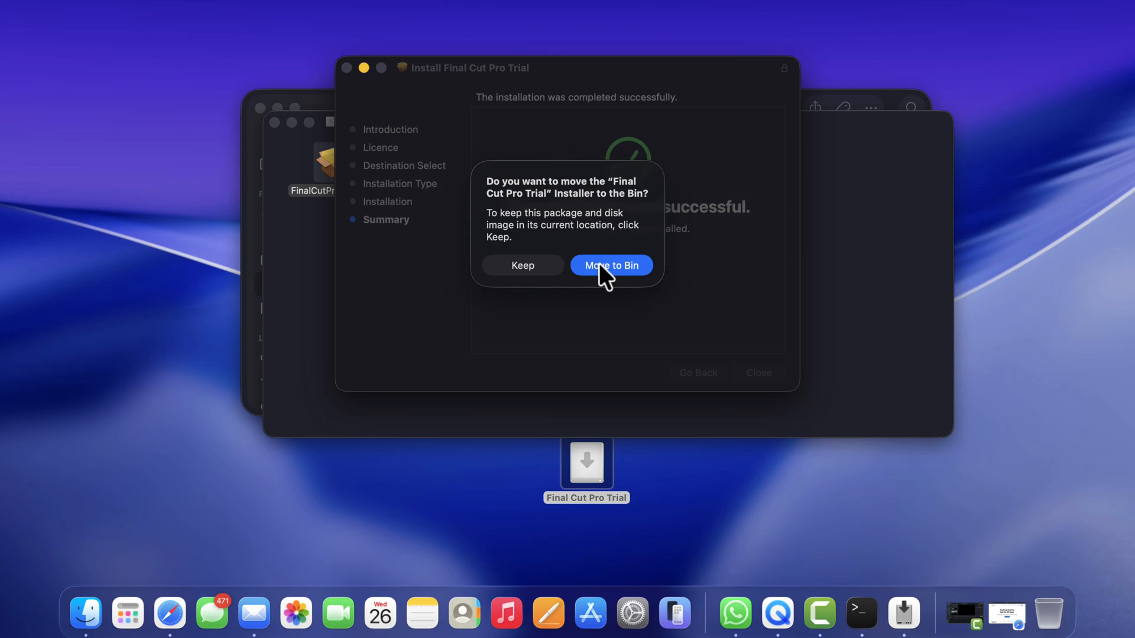
pyautogui.click(611, 265)
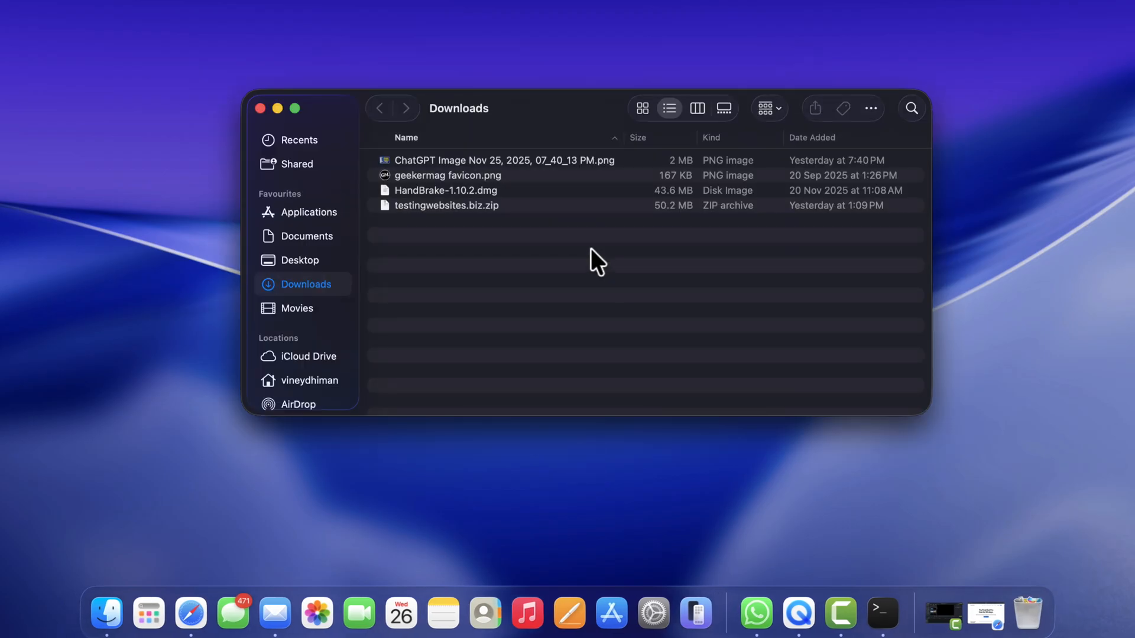
pyautogui.moveTo(314, 130)
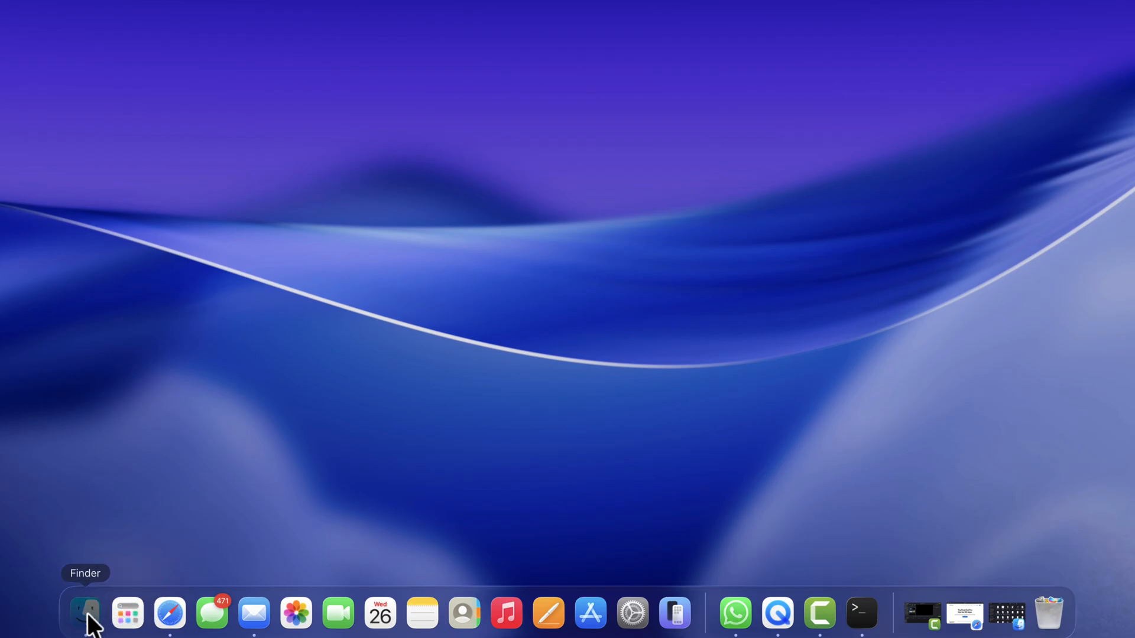
# Launch Final Cut Pro Trial from Finder's Applications folder
pyautogui.click(85, 613)
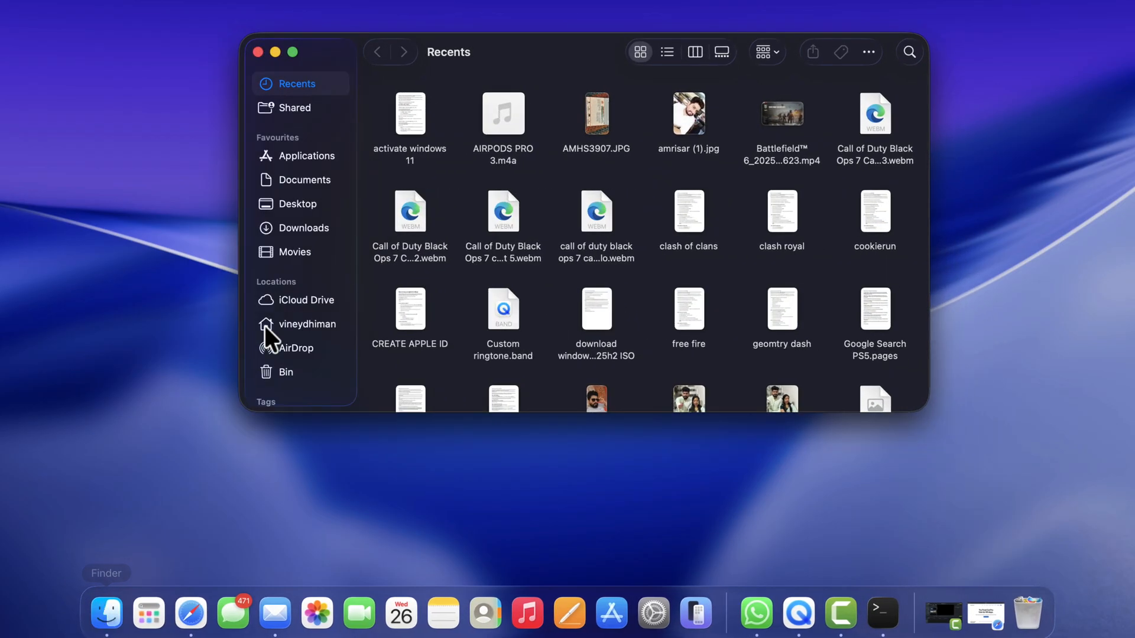
pyautogui.click(304, 156)
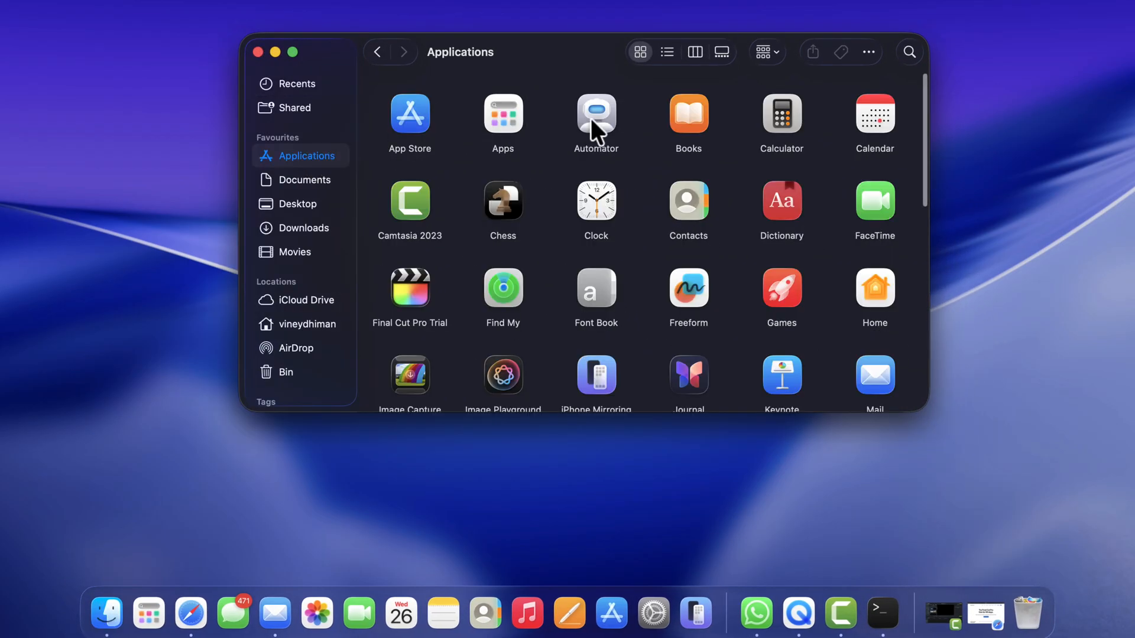
pyautogui.moveTo(409, 303)
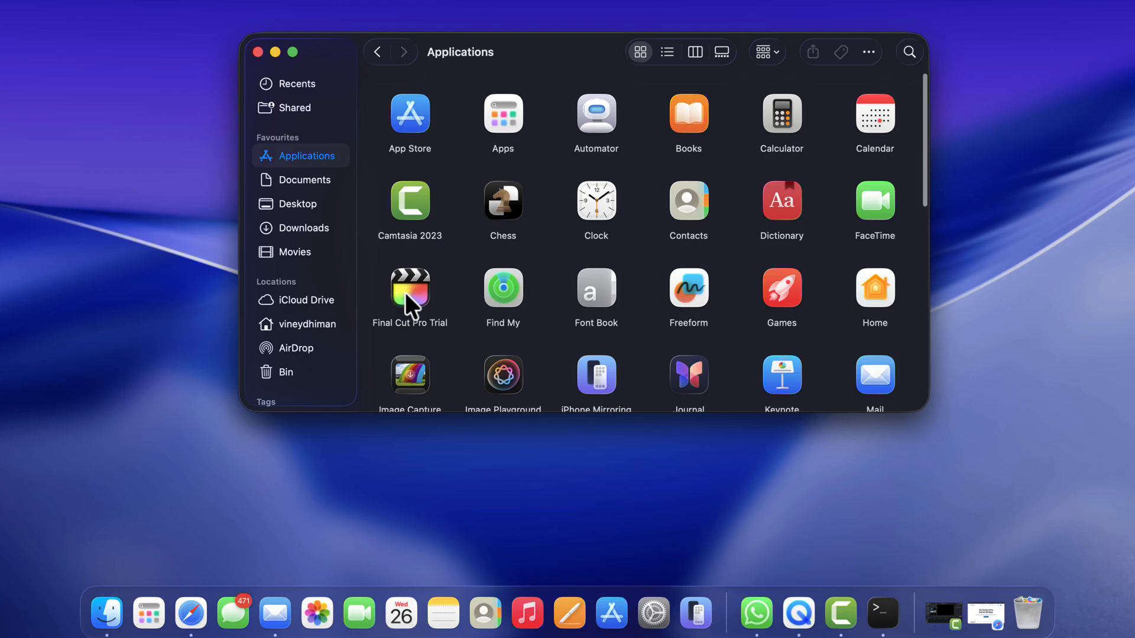
pyautogui.moveTo(416, 307)
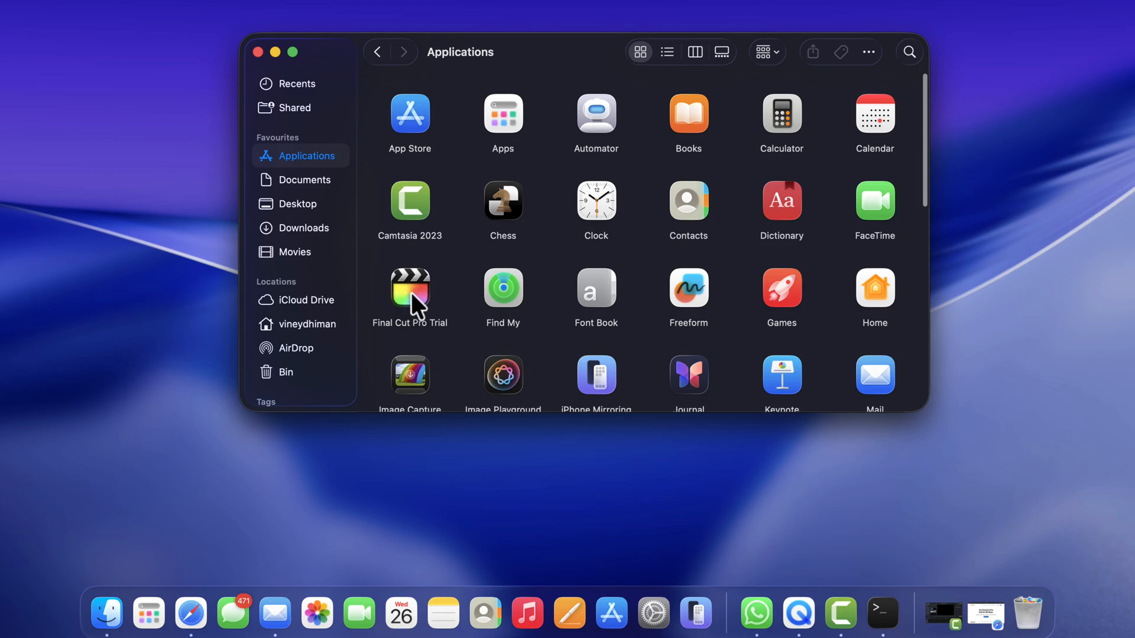
pyautogui.doubleClick(409, 287)
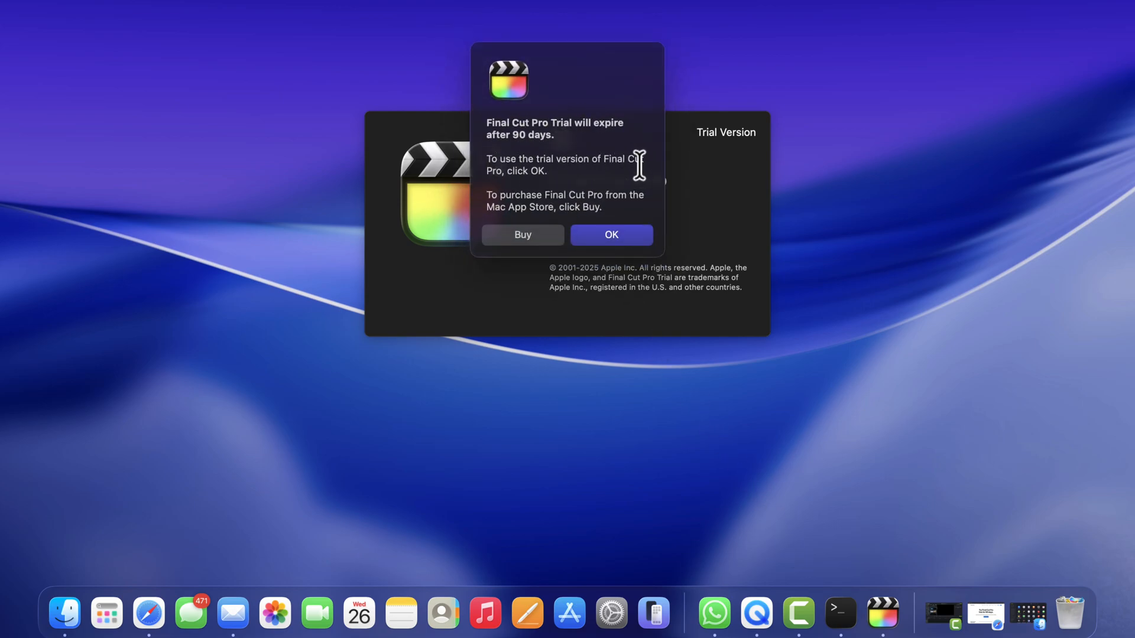
pyautogui.moveTo(534, 249)
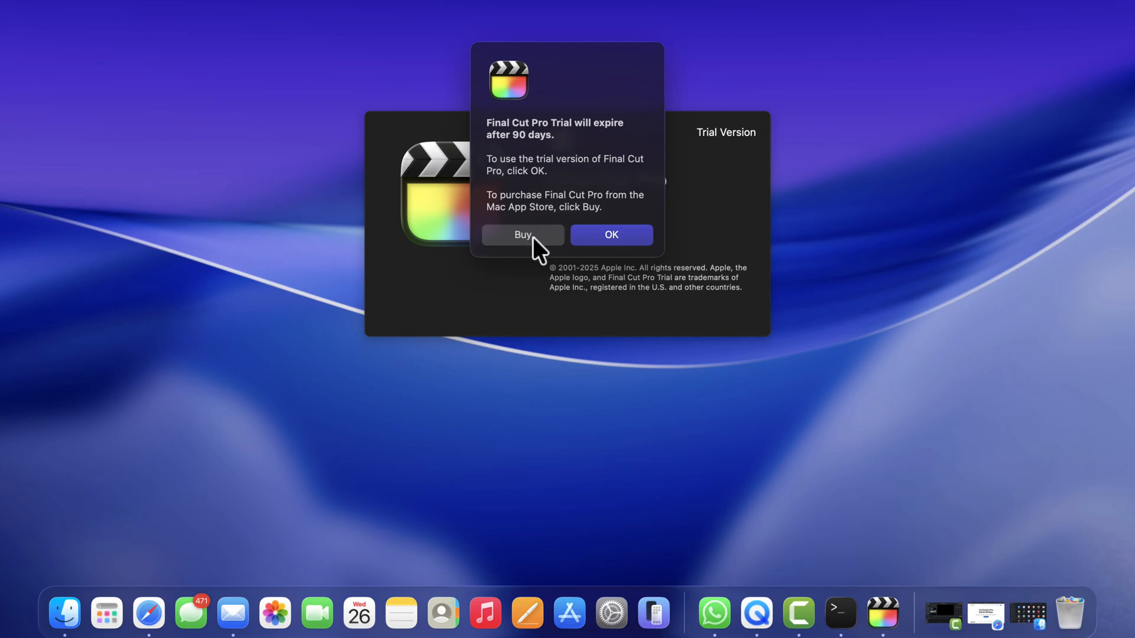
# Dismiss the 90-day trial notice to reach the empty Untitled library
pyautogui.click(610, 234)
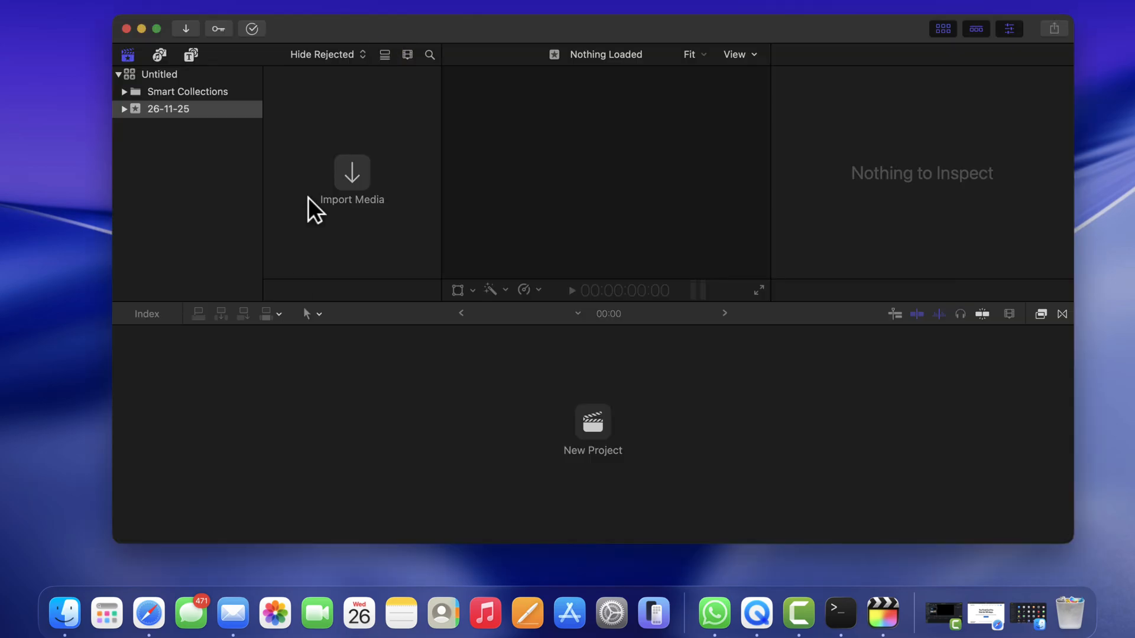
pyautogui.moveTo(29, 541)
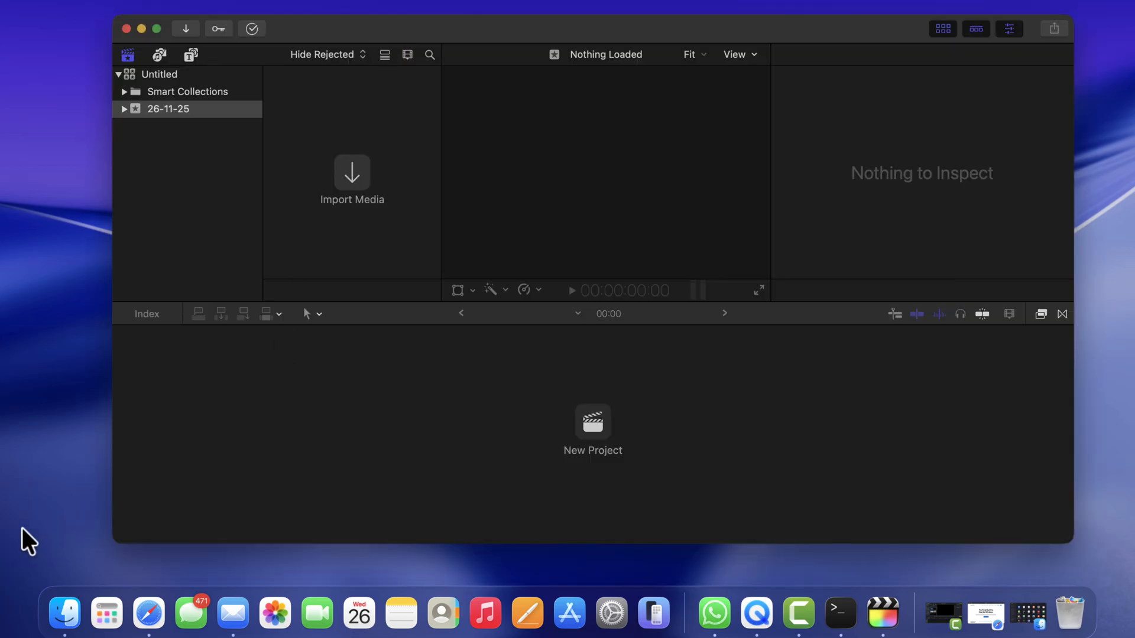
pyautogui.moveTo(15, 523)
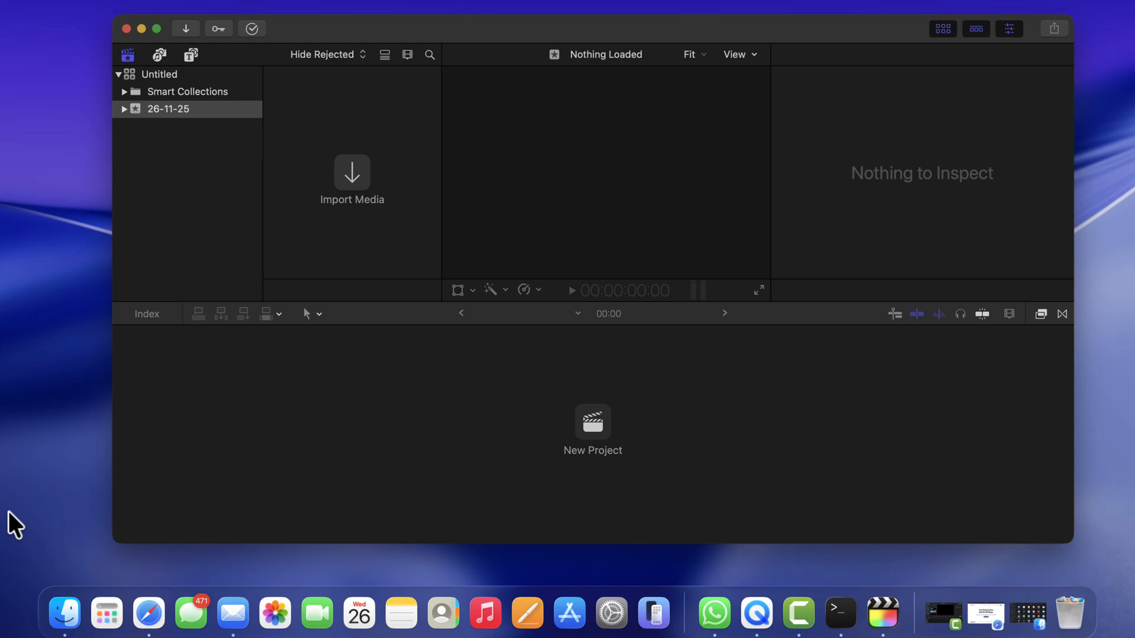